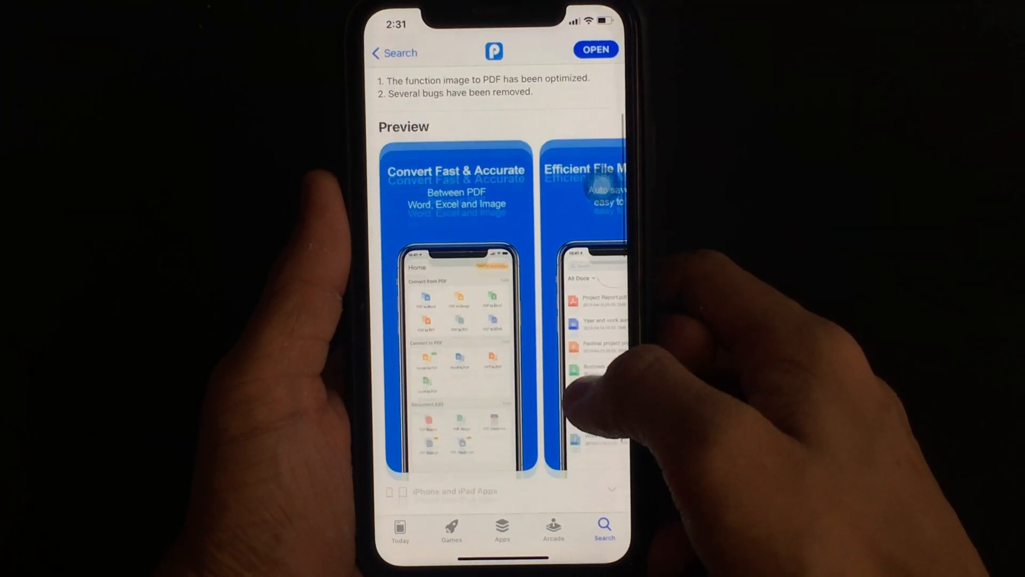
- Convert the PDF to Word as 'Case Study guidelines 2.docx', preview it, then close the preview
{"action": "scroll", "scroll_direction": "down", "scroll_amount": 3}
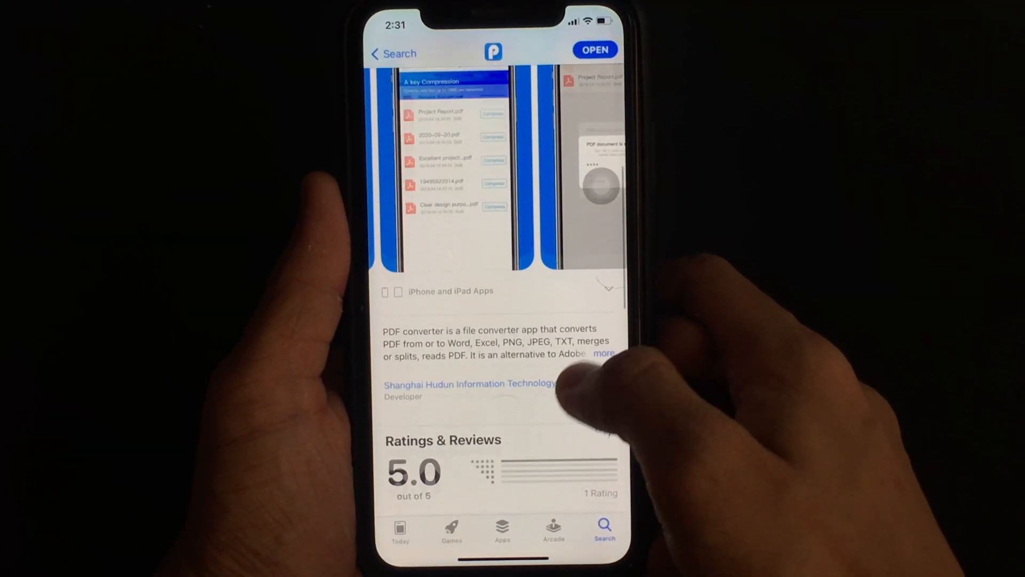
{"action": "scroll", "scroll_direction": "up", "scroll_amount": 3}
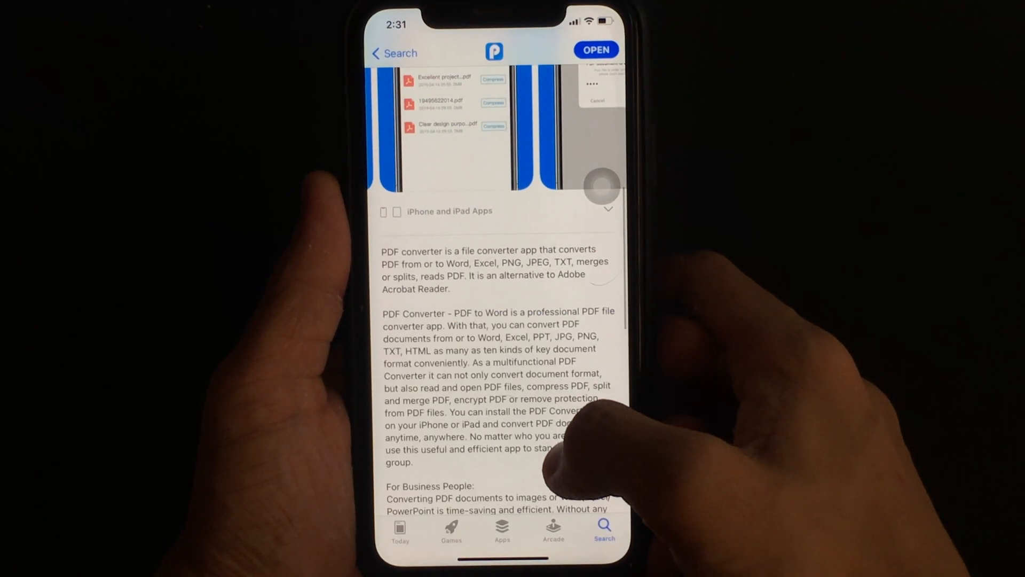
{"action": "scroll", "scroll_direction": "up", "scroll_amount": 3}
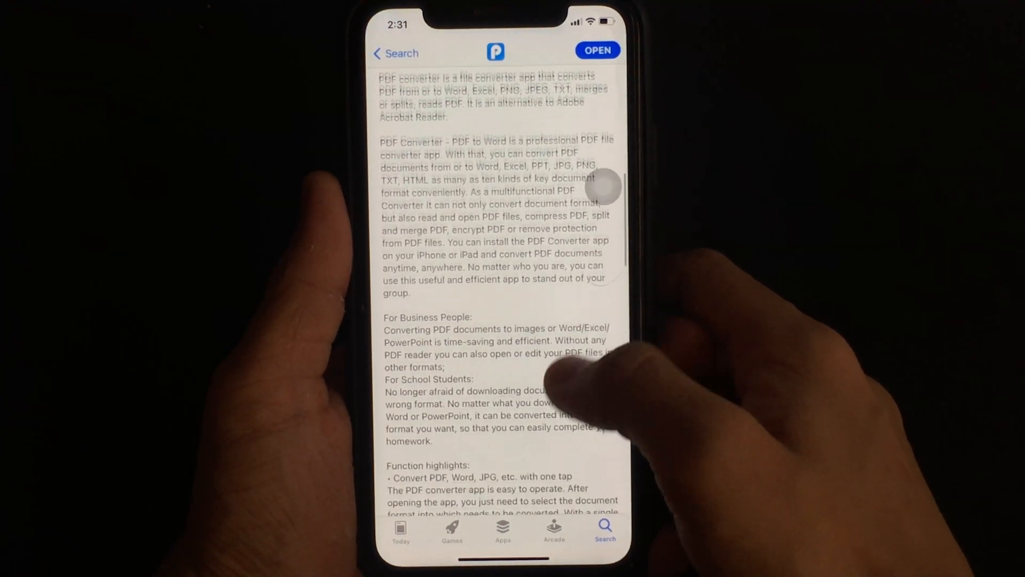
{"action": "scroll", "scroll_direction": "down", "scroll_amount": 3}
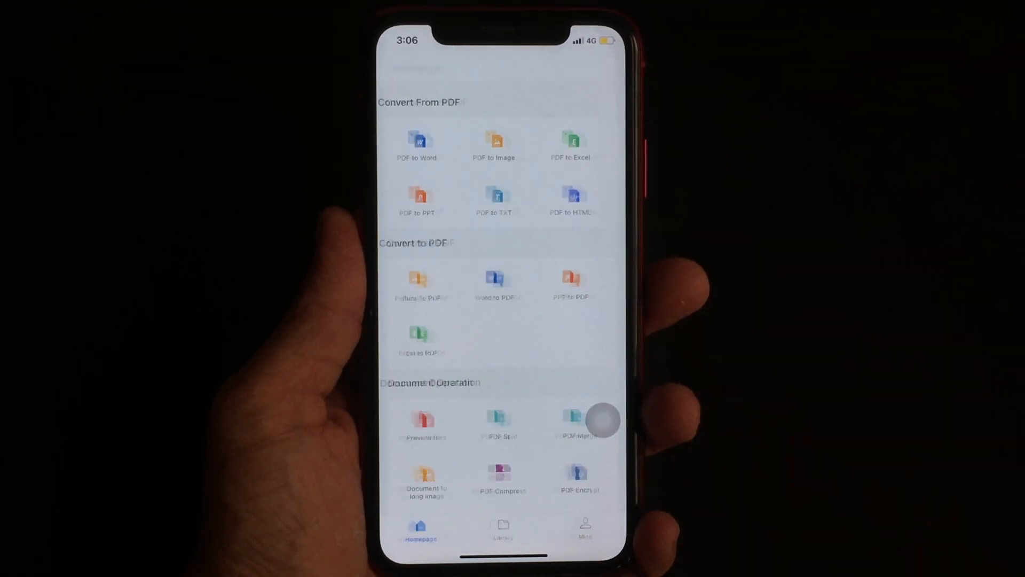
{"action": "left_click", "coordinate": [417, 144]}
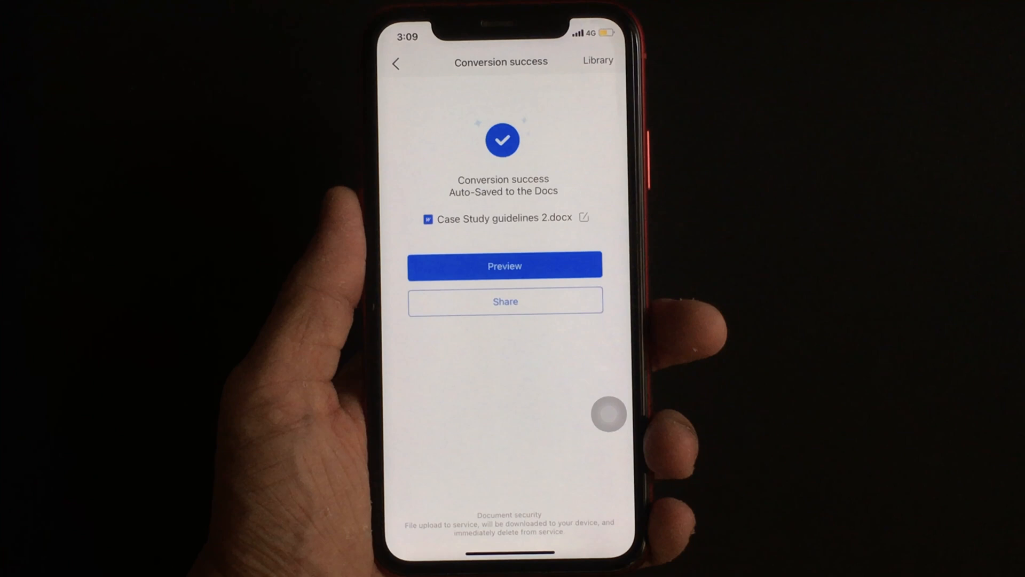
{"action": "left_click", "coordinate": [504, 265]}
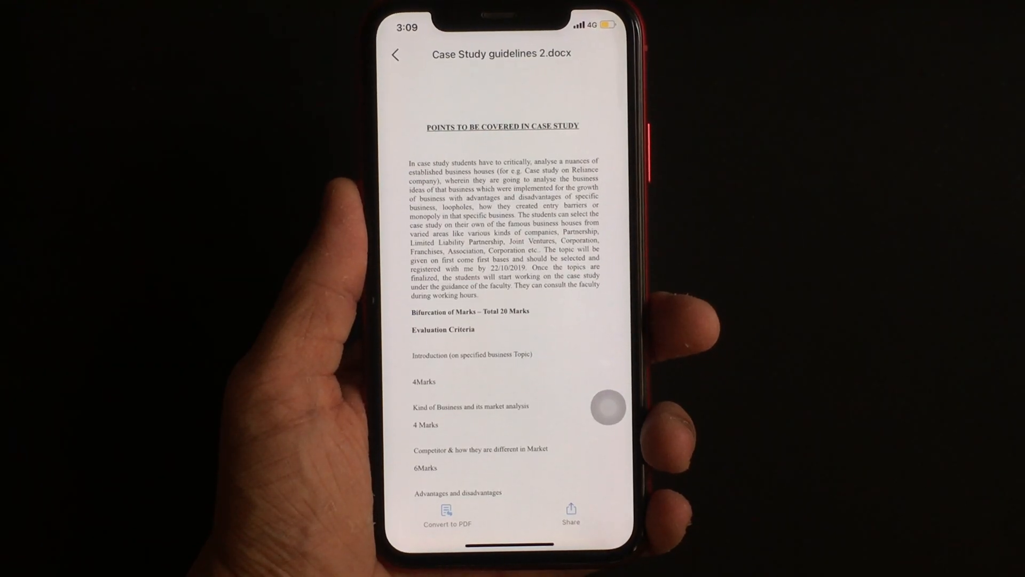
{"action": "left_click", "coordinate": [395, 54]}
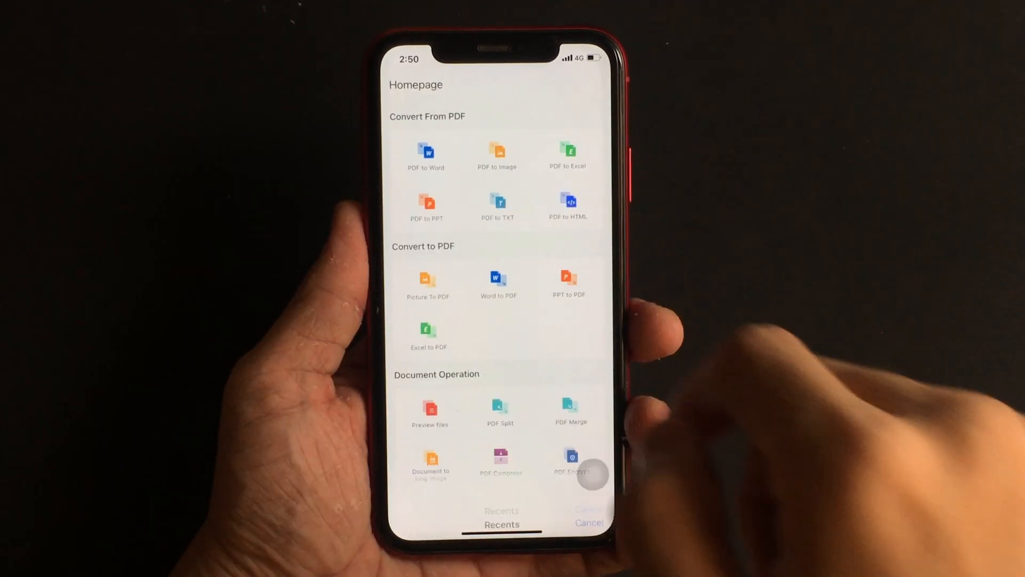
- Convert 'Apple iPhone Xr leather case' to PowerPoint and preview the resulting .pptx file
{"action": "left_click", "coordinate": [426, 206]}
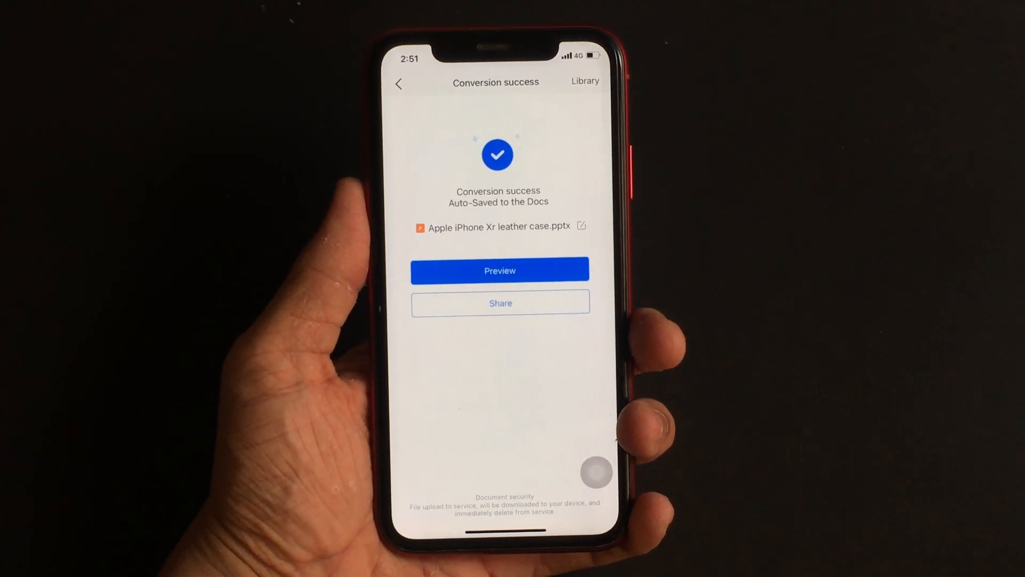
{"action": "left_click", "coordinate": [500, 269]}
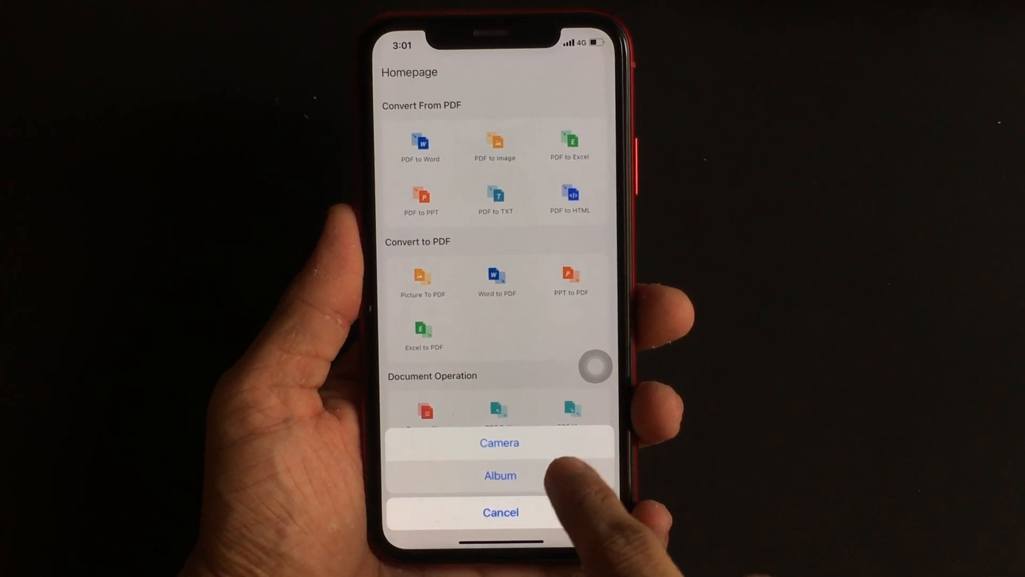
- Export an album photo as '20201210150128.pdf' and preview the new PDF
{"action": "left_click", "coordinate": [501, 475]}
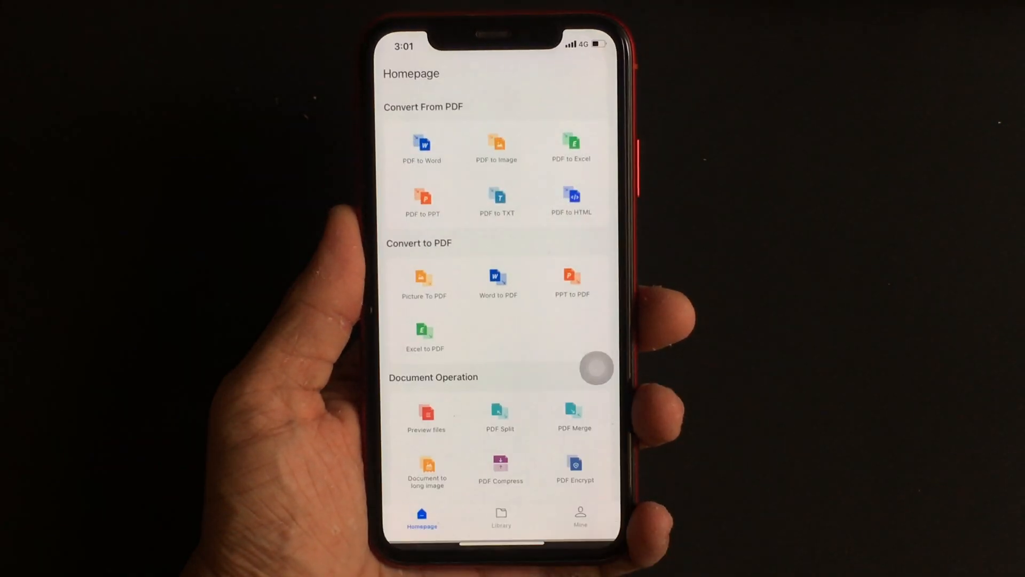
{"action": "left_click", "coordinate": [425, 282]}
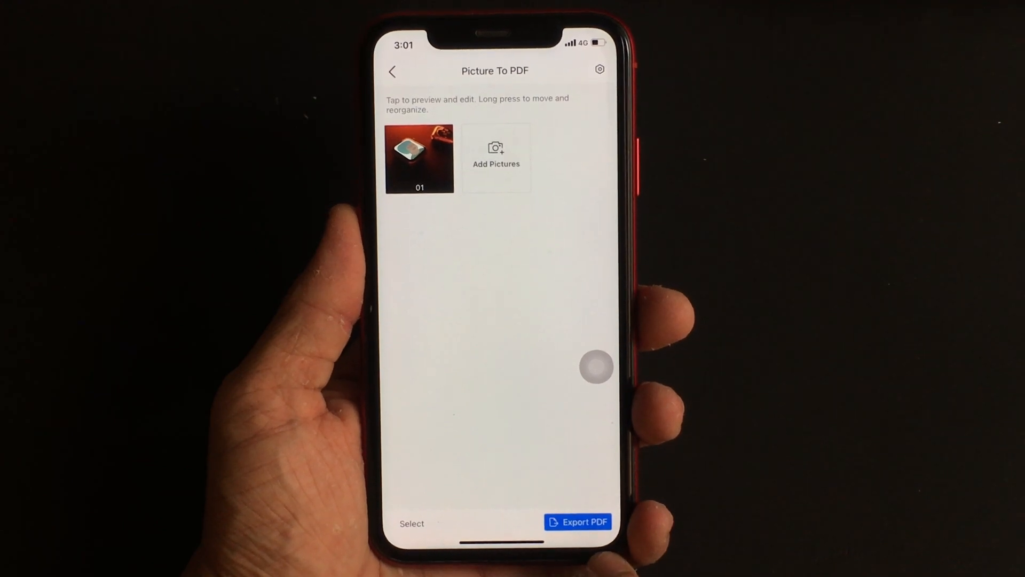
{"action": "left_click", "coordinate": [578, 521]}
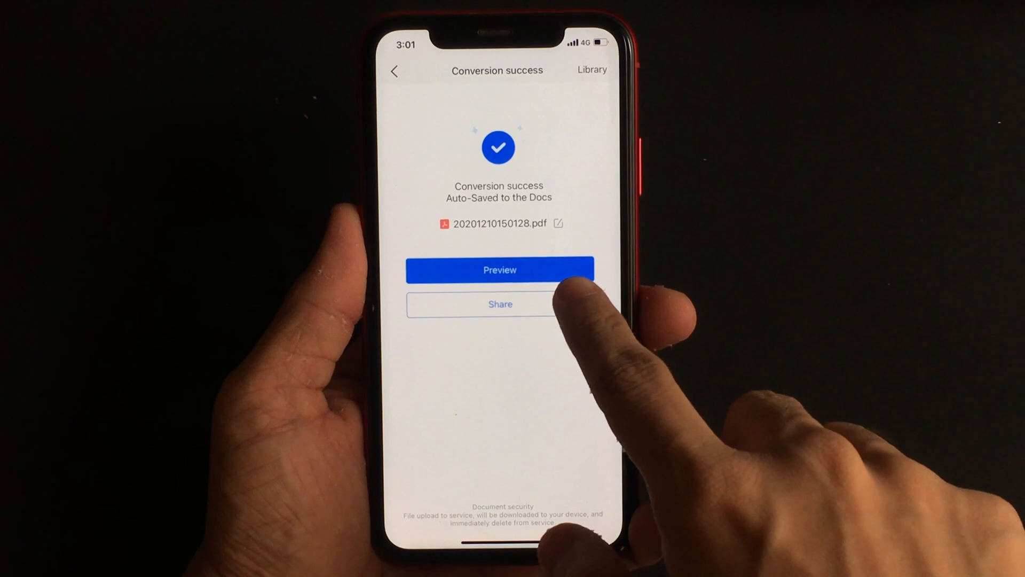
{"action": "left_click", "coordinate": [499, 269]}
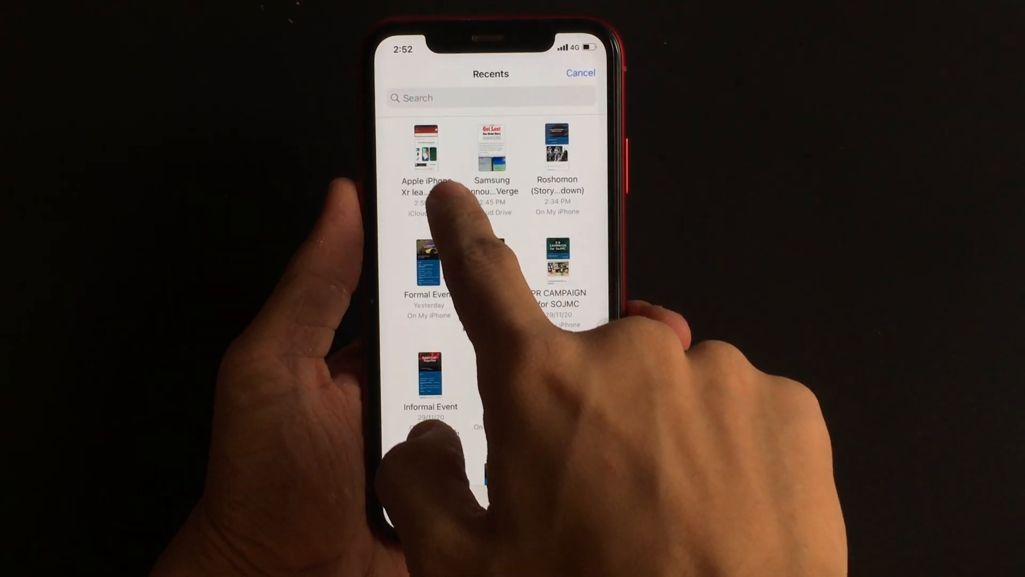
- Convert 'Apple iPhone Xr leather case' to TXT and preview the text contents
{"action": "left_click", "coordinate": [425, 147]}
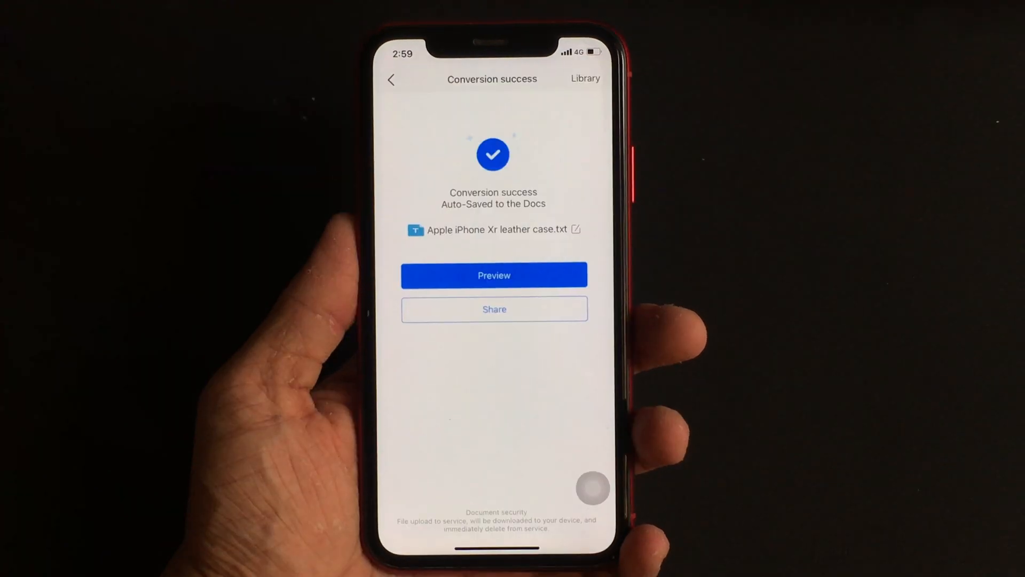
{"action": "left_click", "coordinate": [493, 275]}
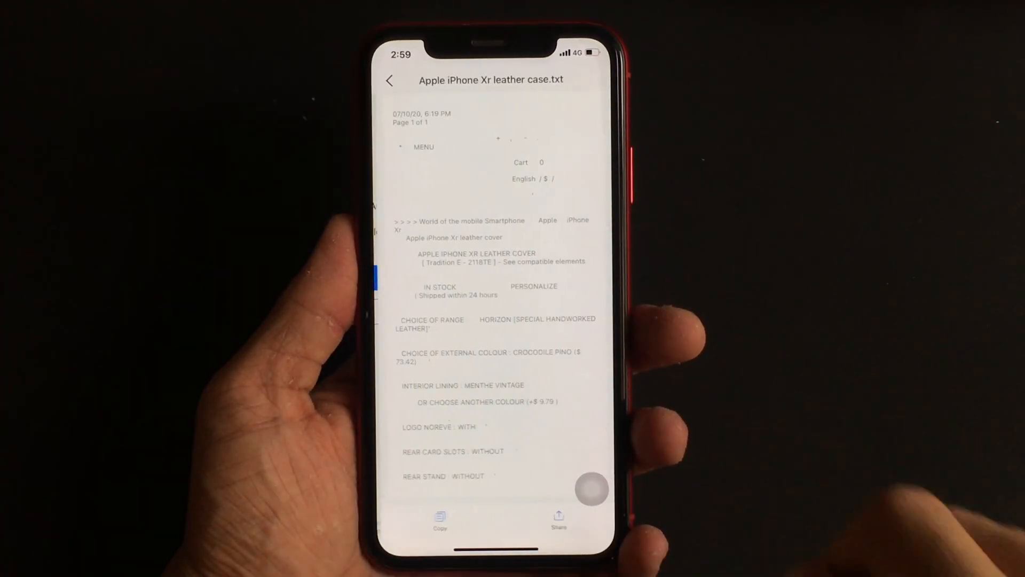